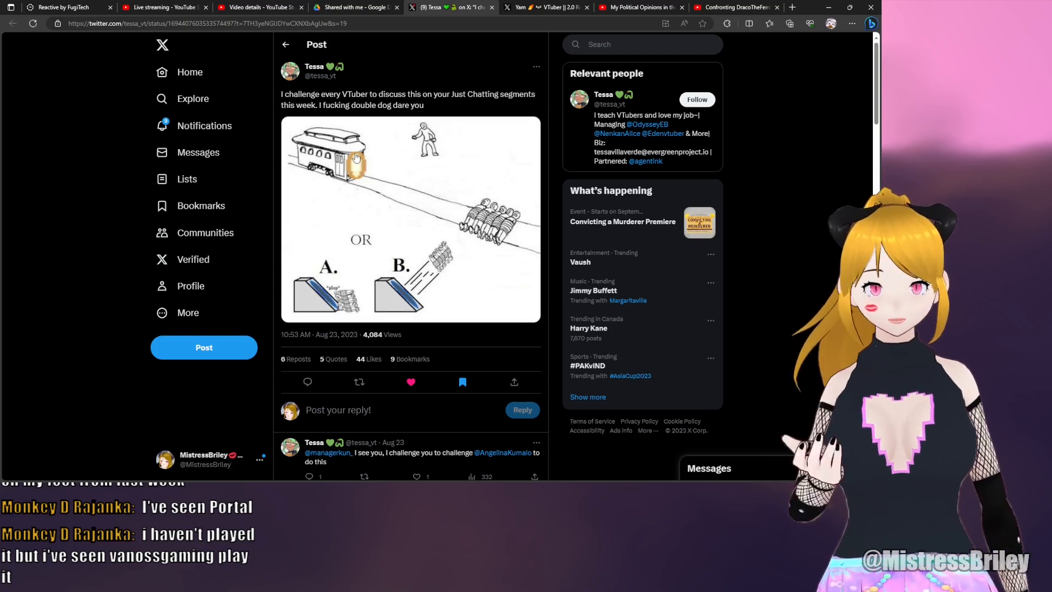
{"action": "mouse_move", "coordinate": [398, 195]}
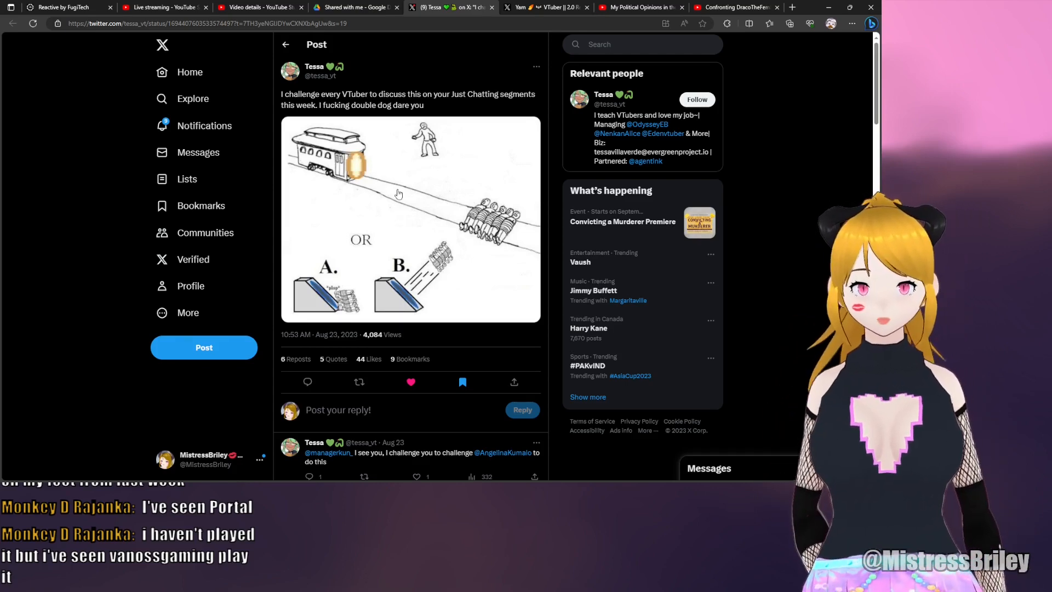